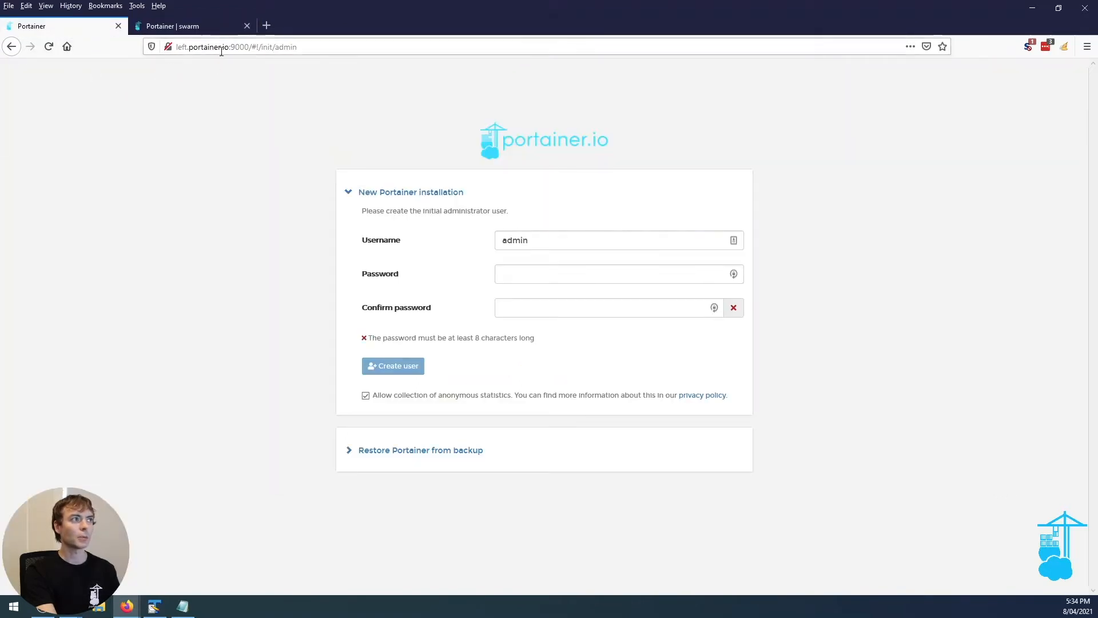
Switch to the 'Portainer | swarm' browser tab showing the original instance's Home page.
click(189, 26)
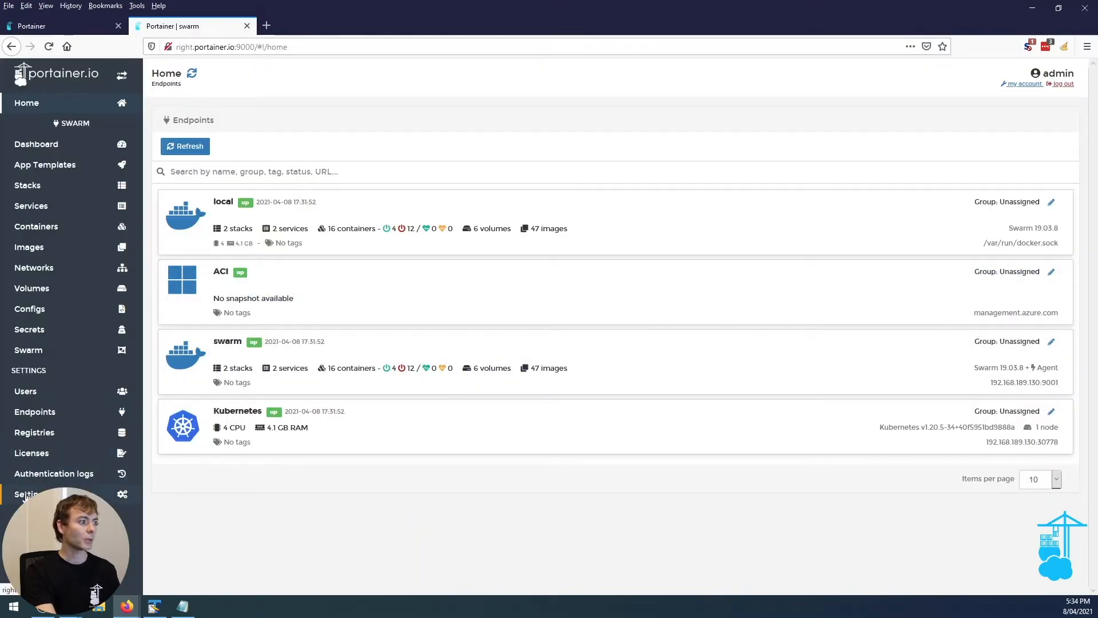
In Settings, enable Password protect with a password and download the encrypted backup.
click(26, 494)
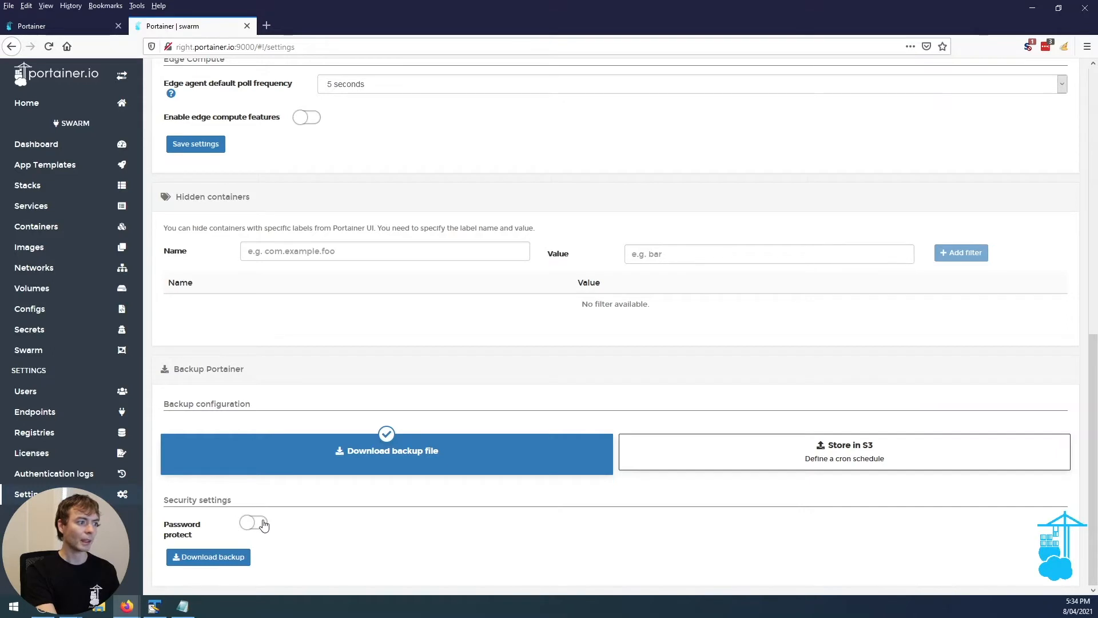
click(254, 522)
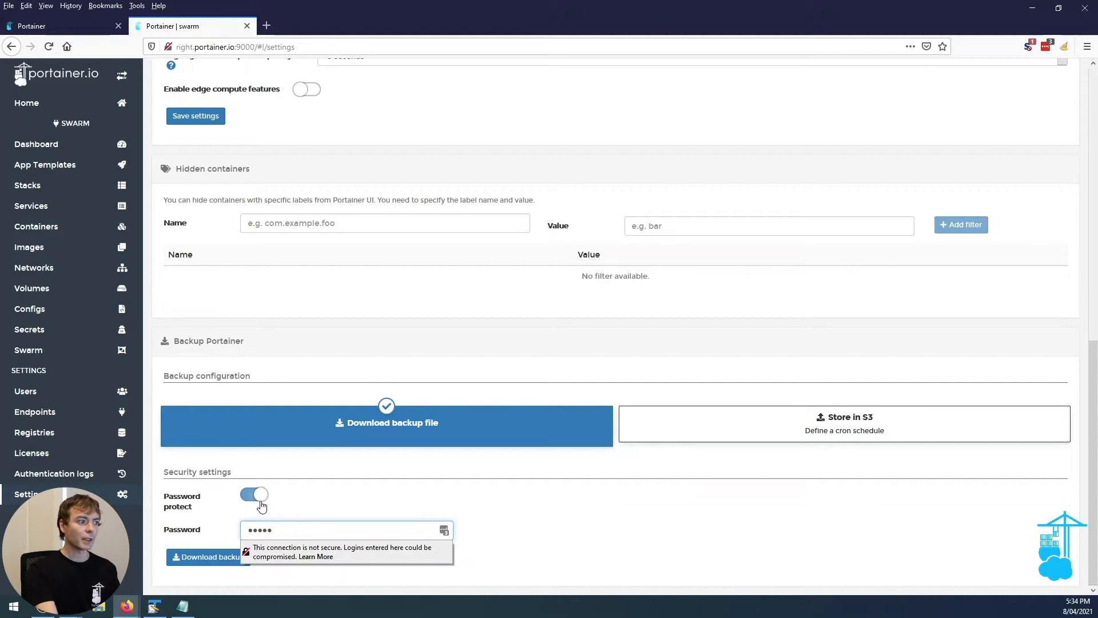
click(220, 556)
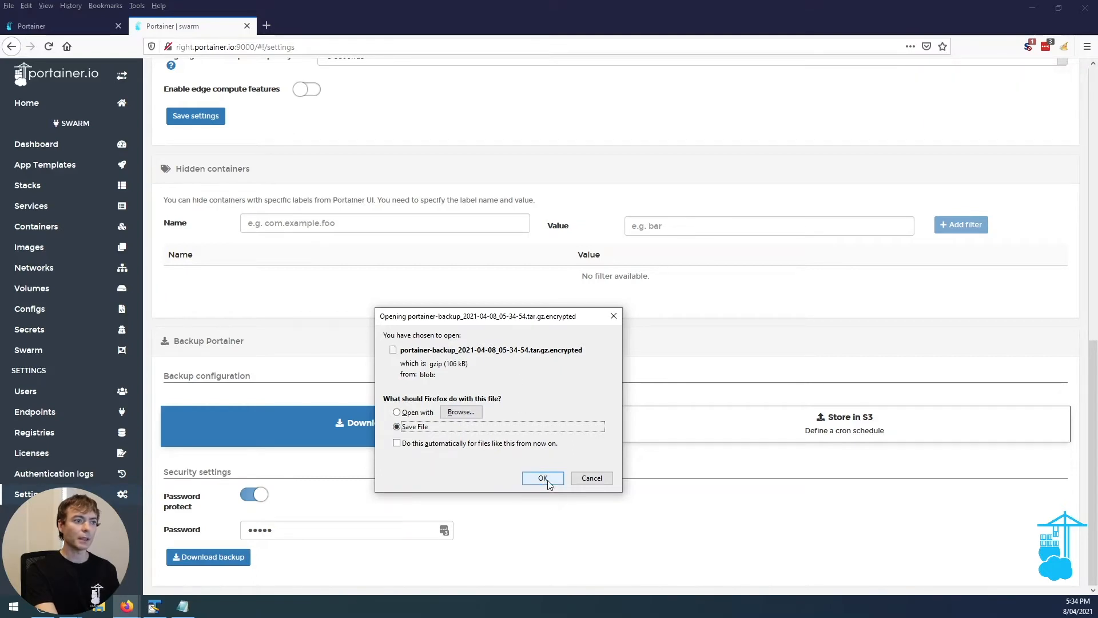
Save the encrypted backup file to disk from Firefox's download dialog.
click(543, 478)
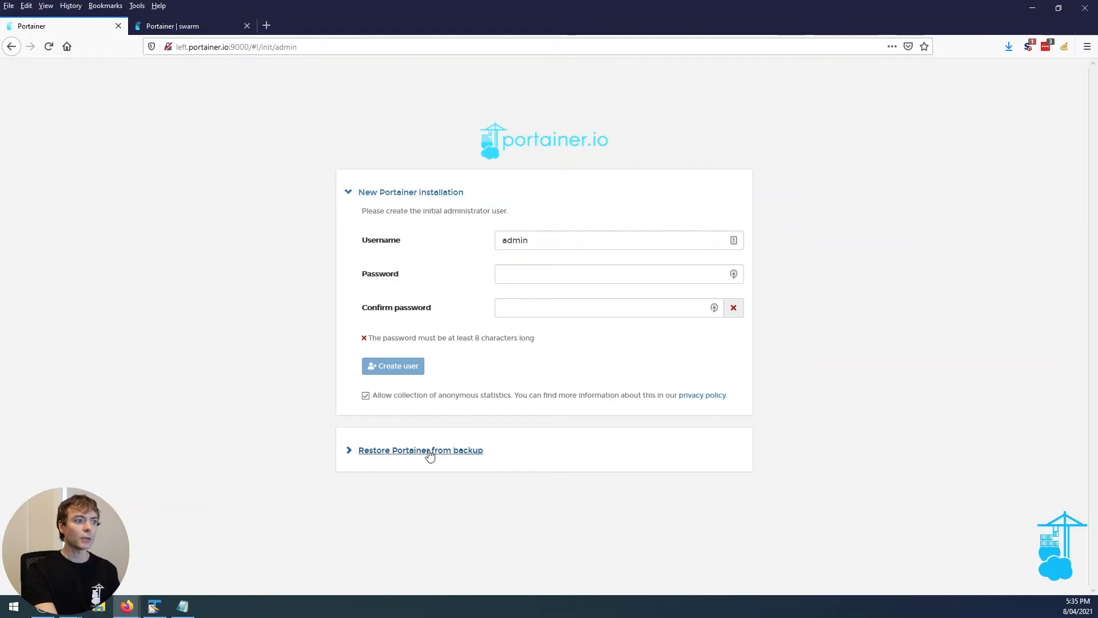
Upload the encrypted backup with its password and restore the new Portainer instance from it.
click(420, 450)
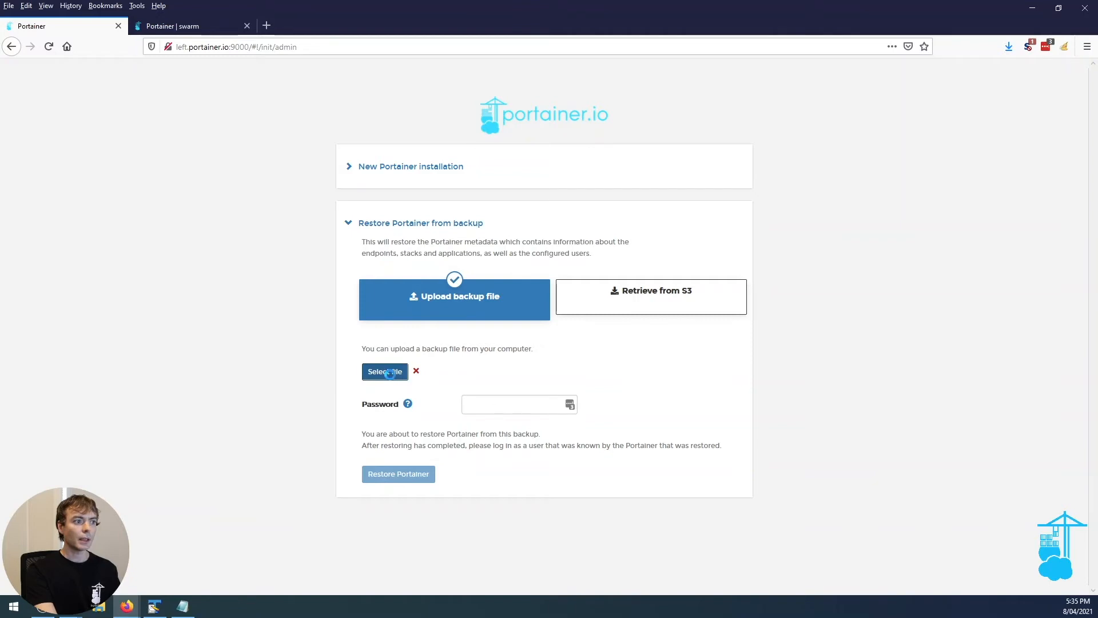
click(385, 370)
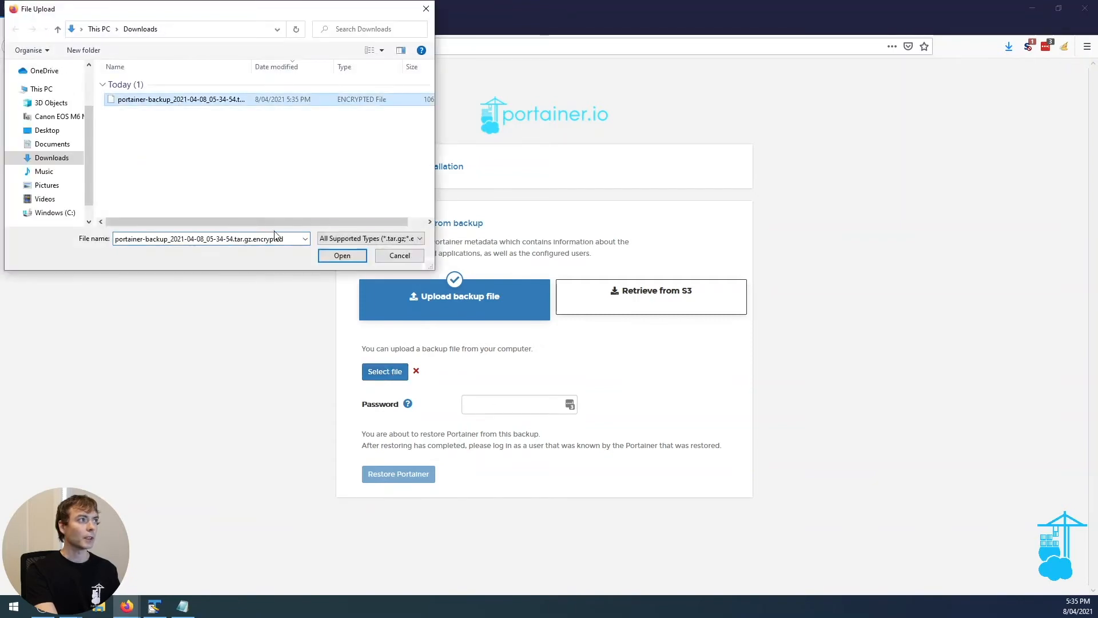
click(342, 255)
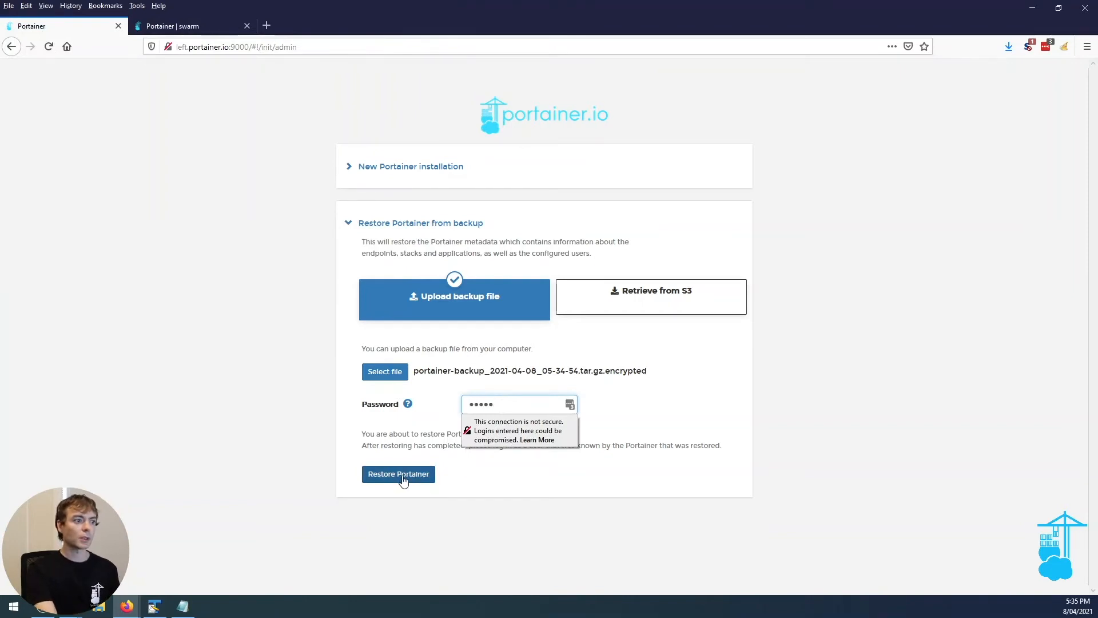
click(398, 473)
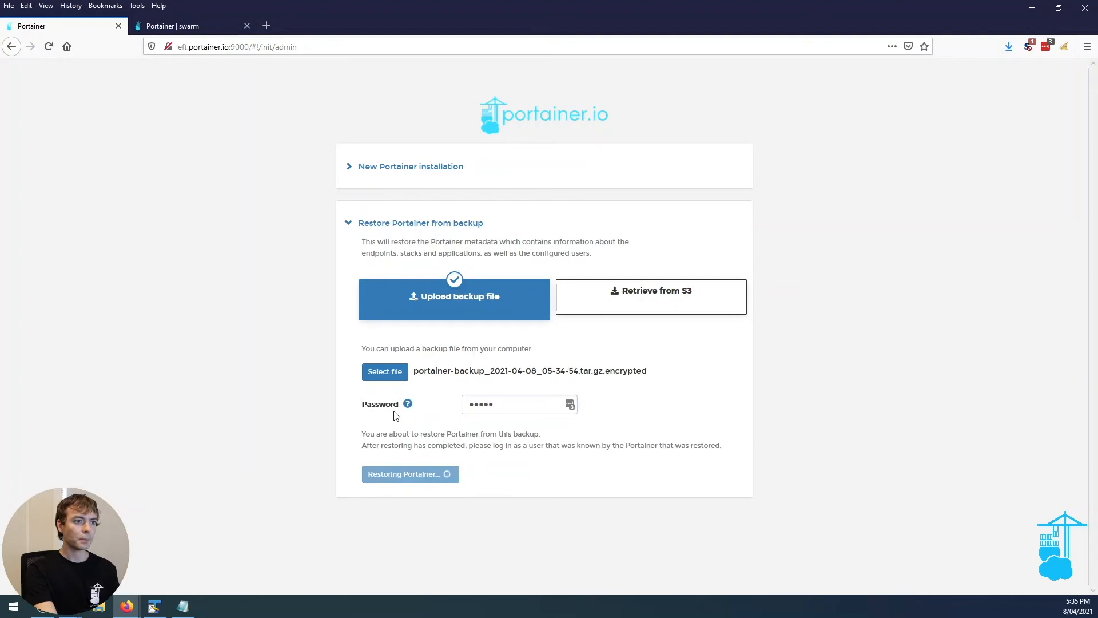
mouse_move(291, 391)
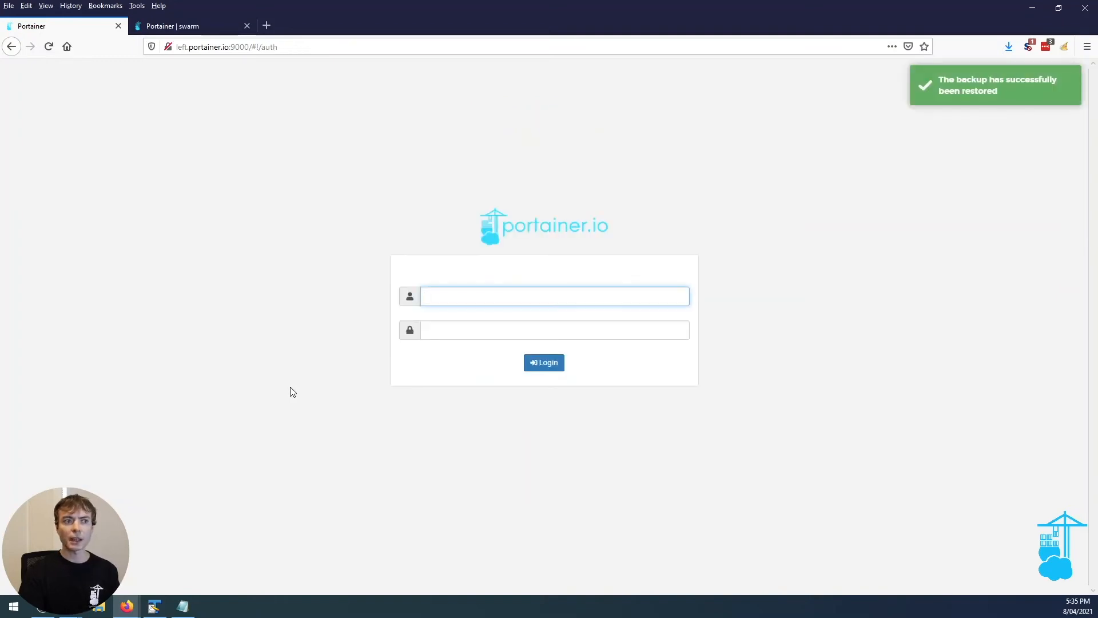
Log in as admin to the restored instance, reaching the Home page with its four endpoints.
click(554, 295)
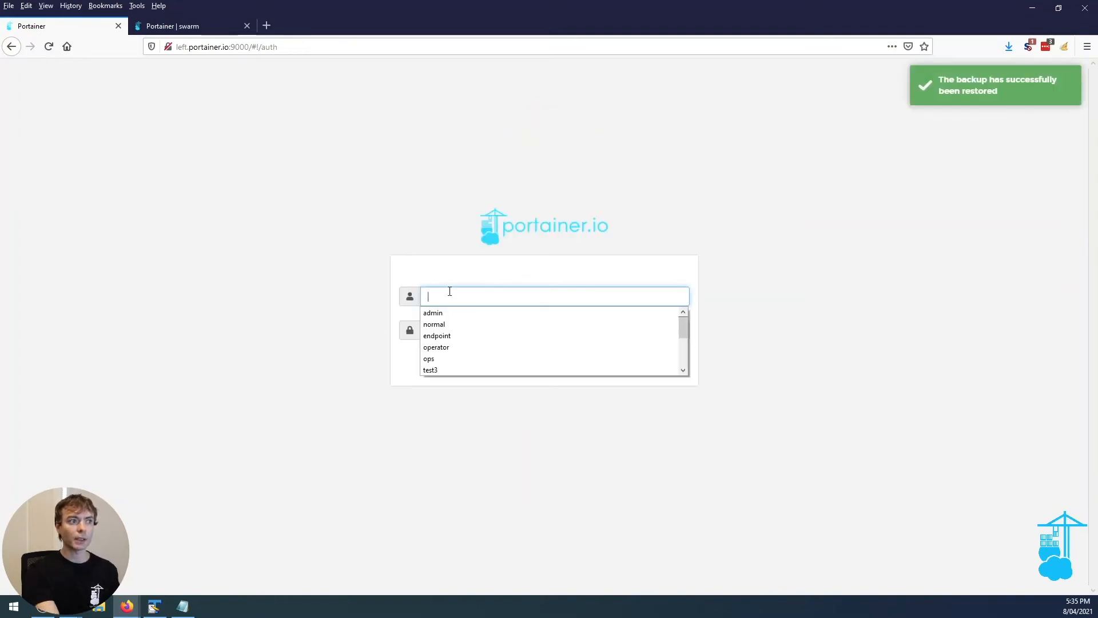
text(admin)
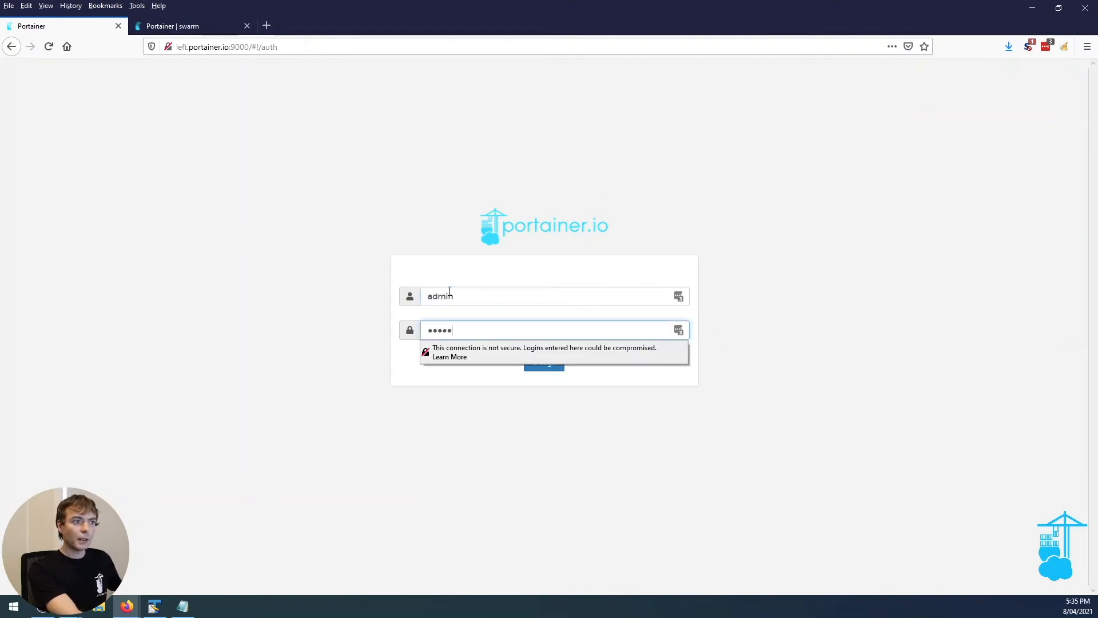
click(545, 364)
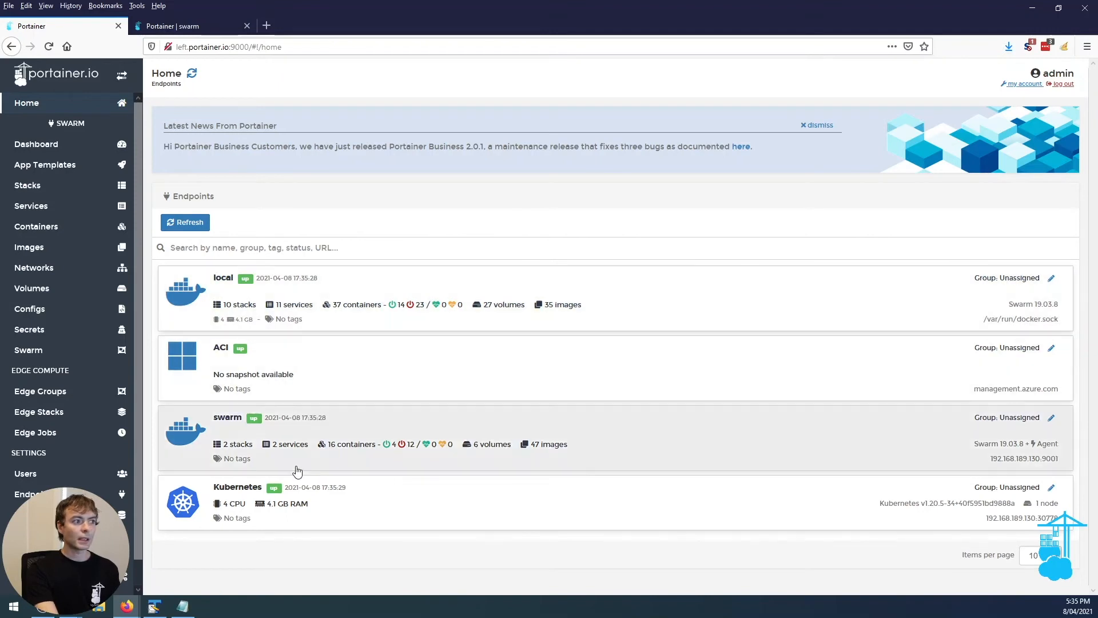
click(227, 416)
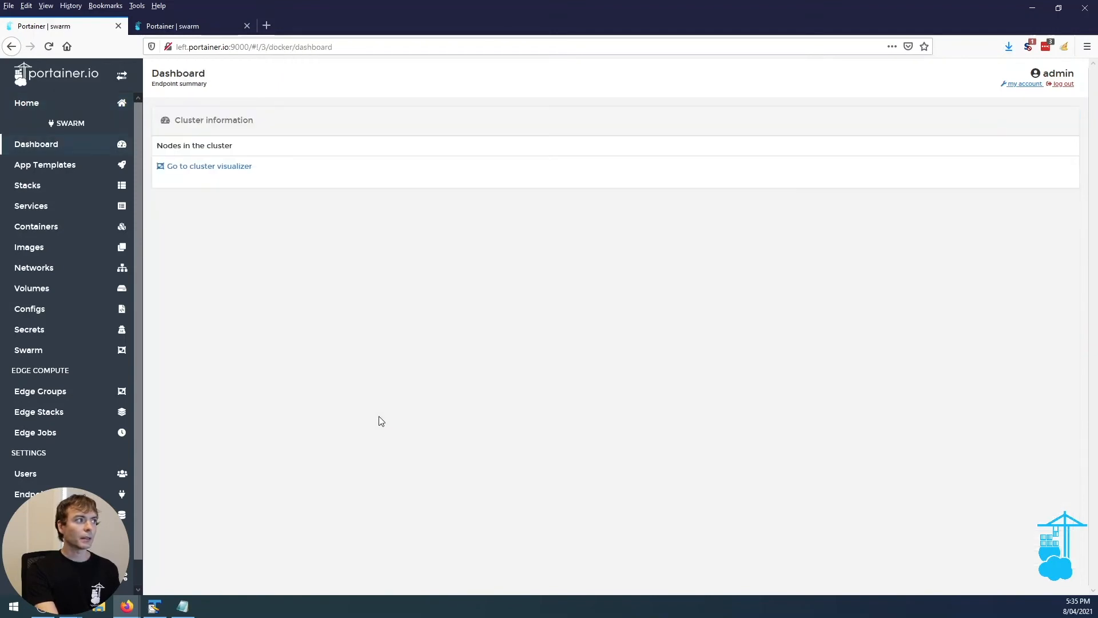
click(27, 185)
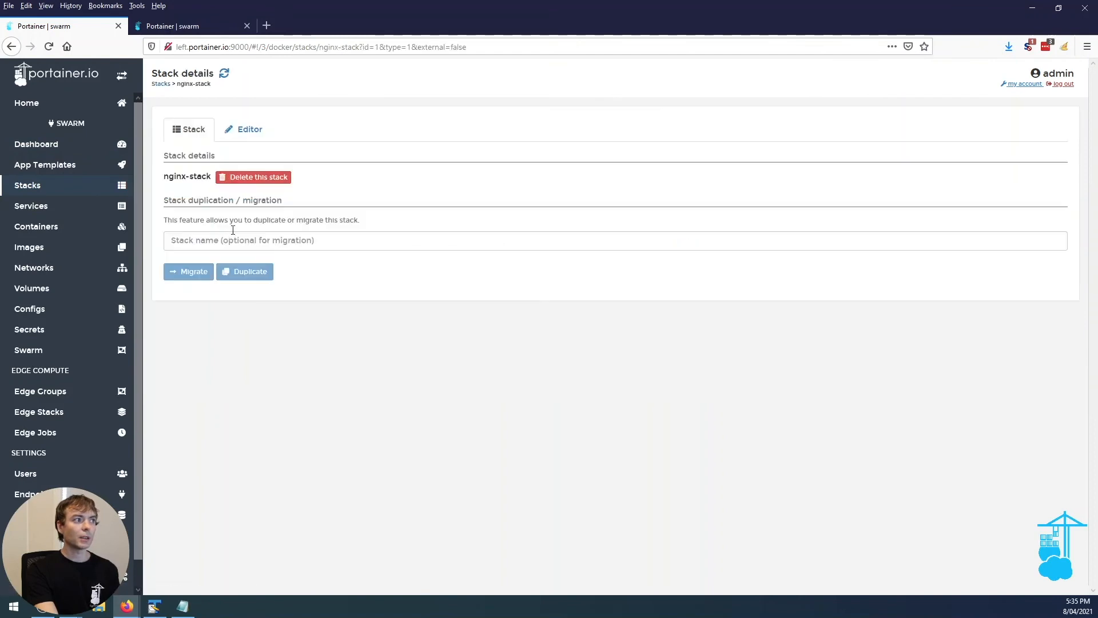
click(250, 129)
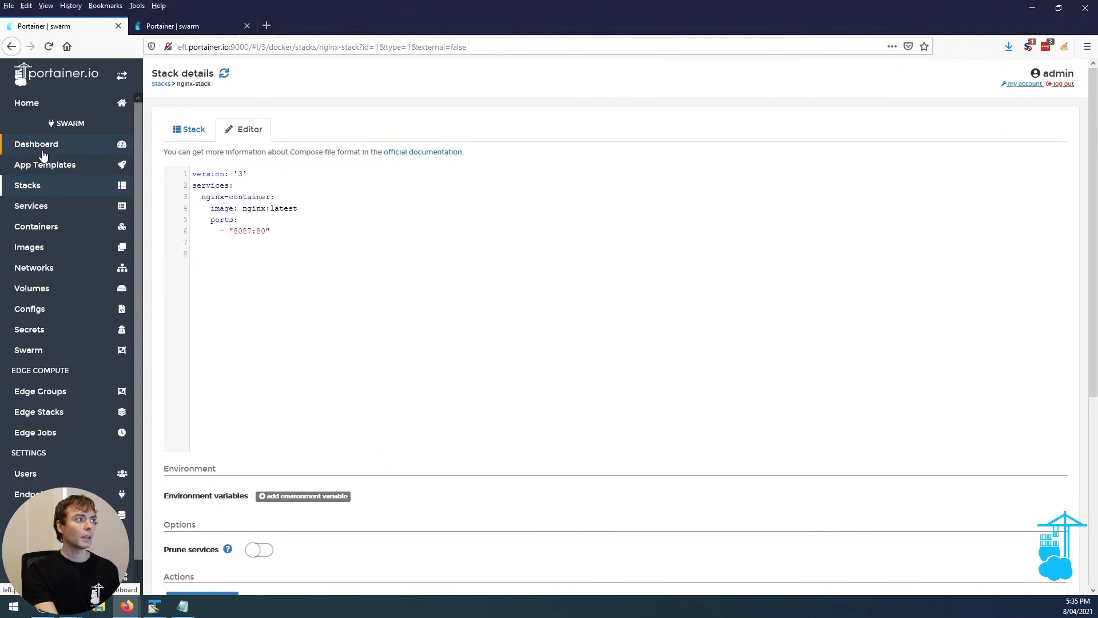
click(45, 164)
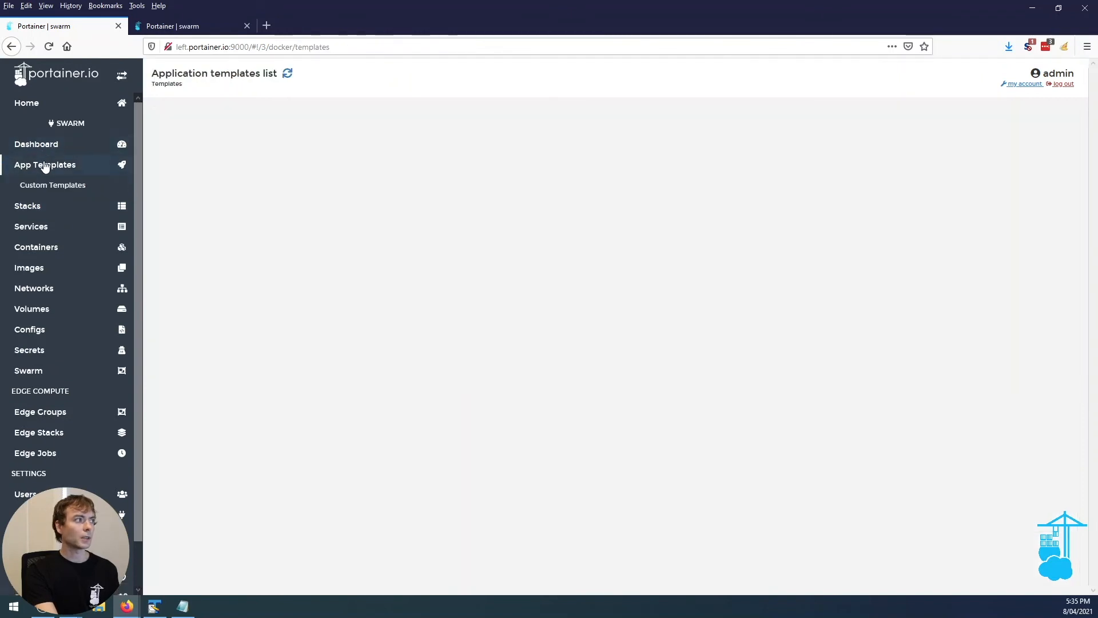
click(53, 185)
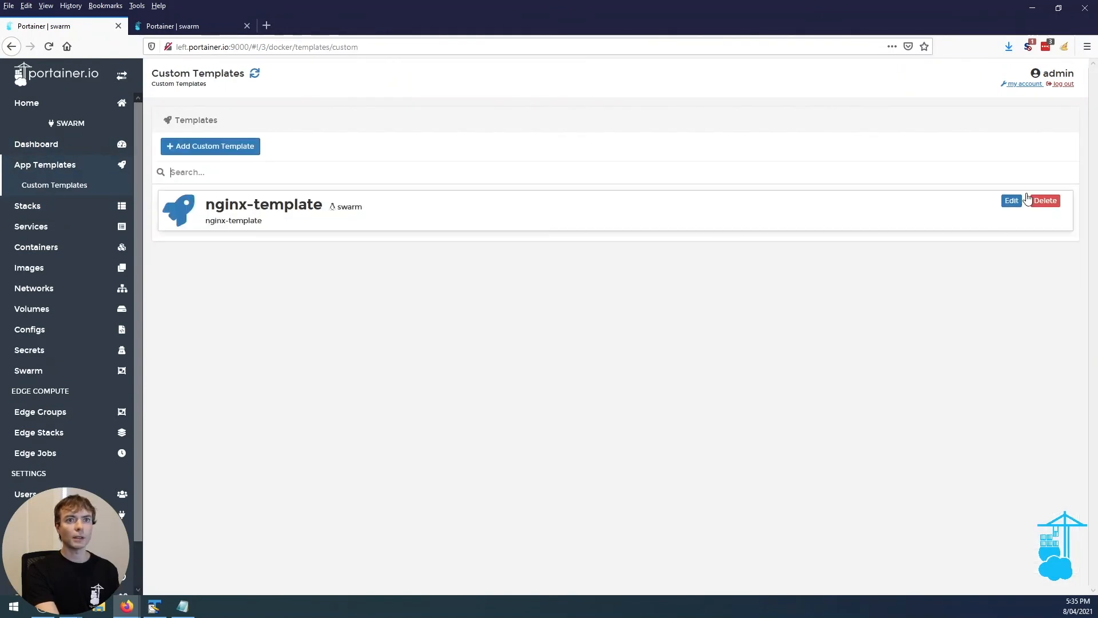
click(1011, 200)
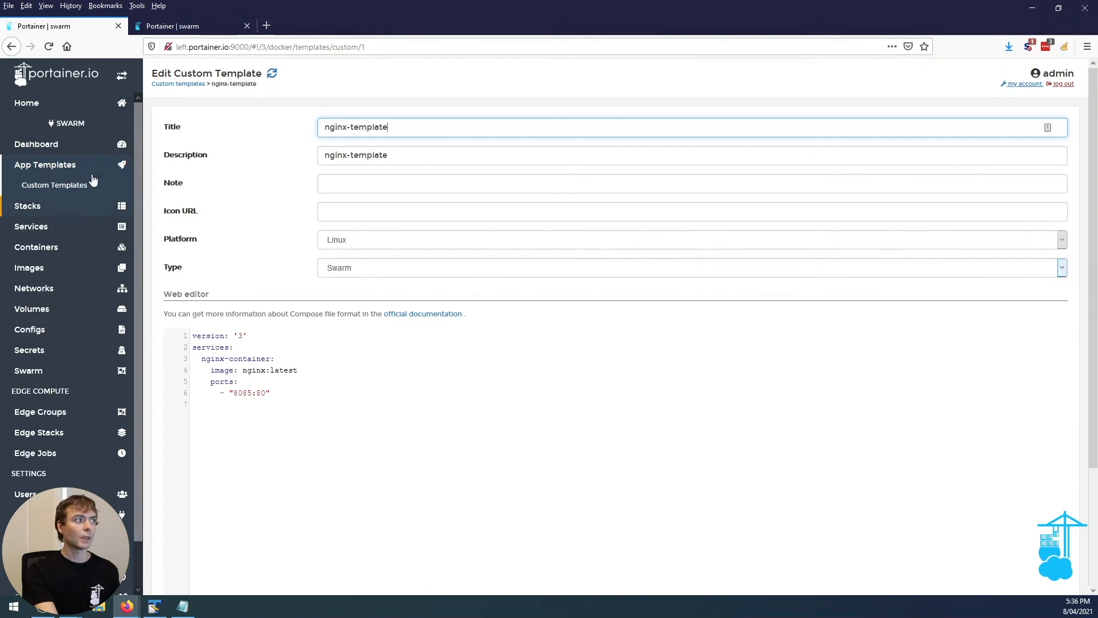
click(26, 103)
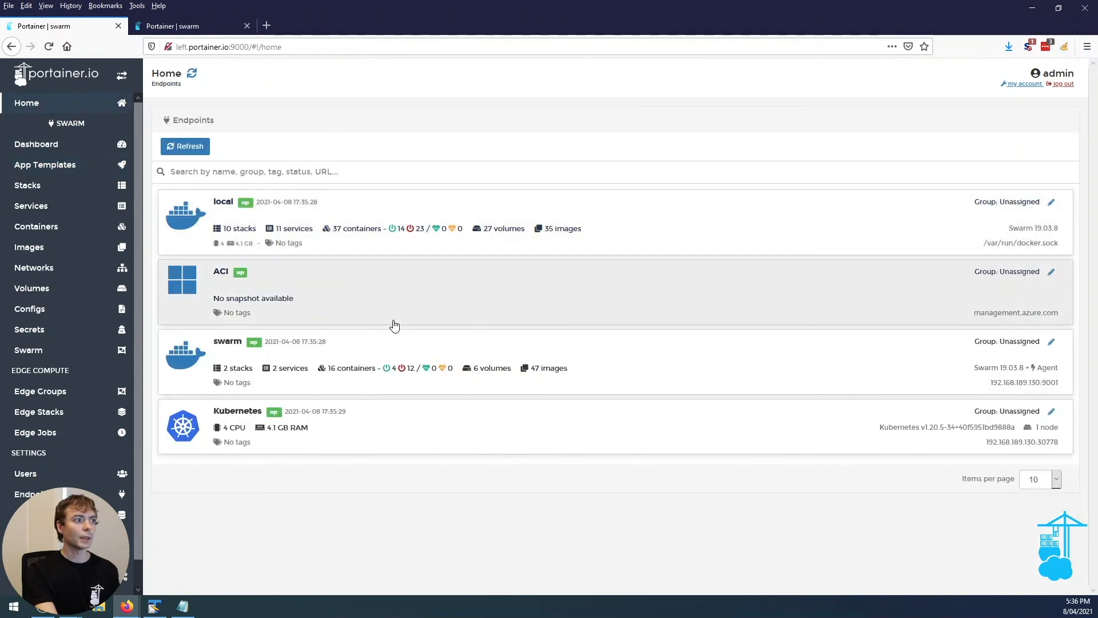